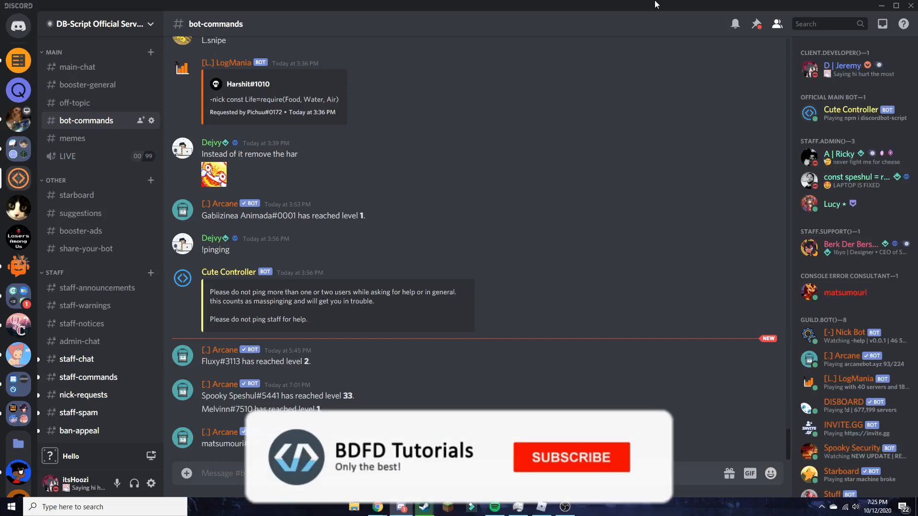
{"action": "left_click", "coordinate": [571, 457]}
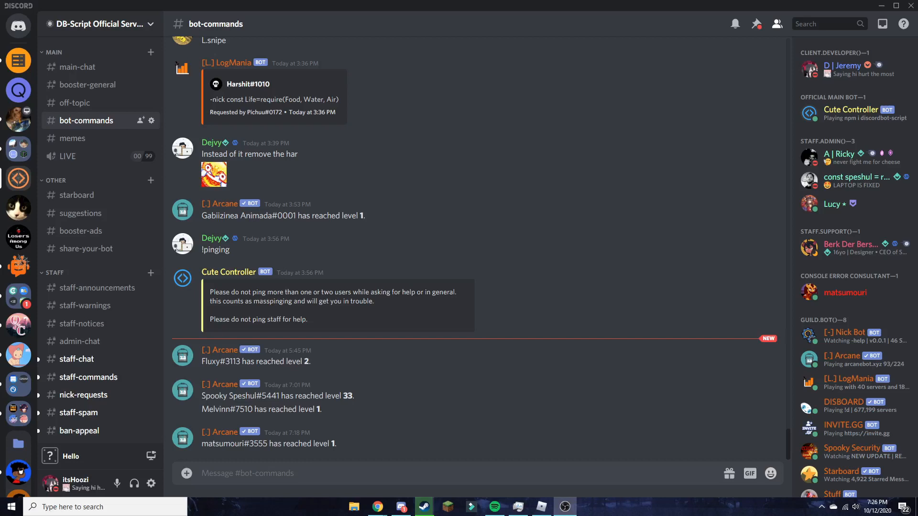
{"action": "mouse_move", "coordinate": [397, 396]}
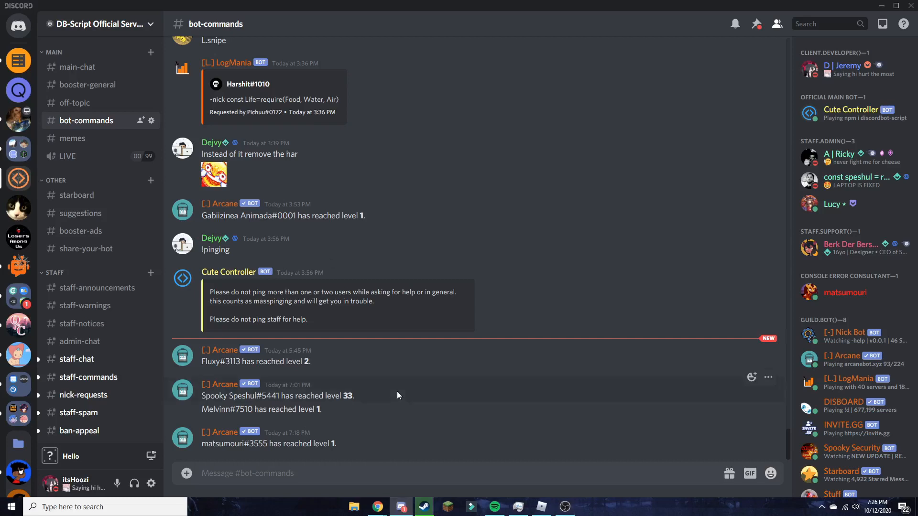
{"action": "type", "text": "https:/"}
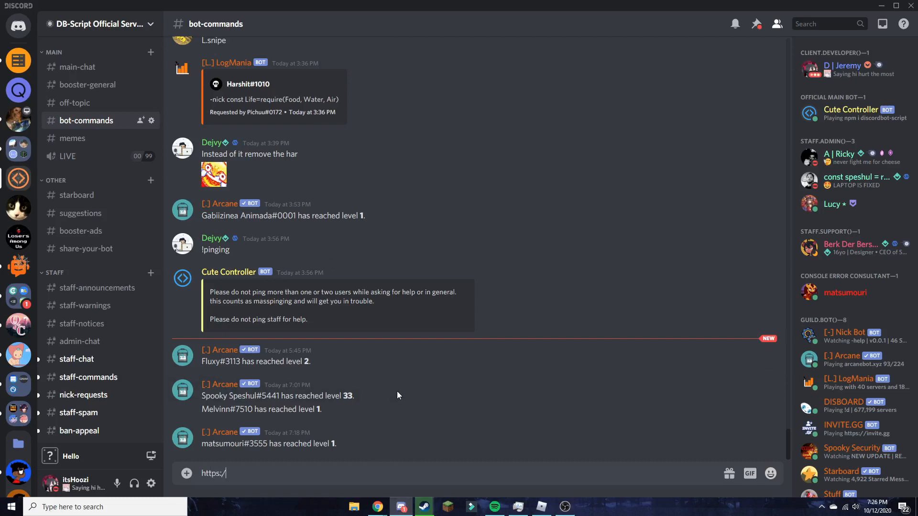
{"action": "type", "text": "embed."}
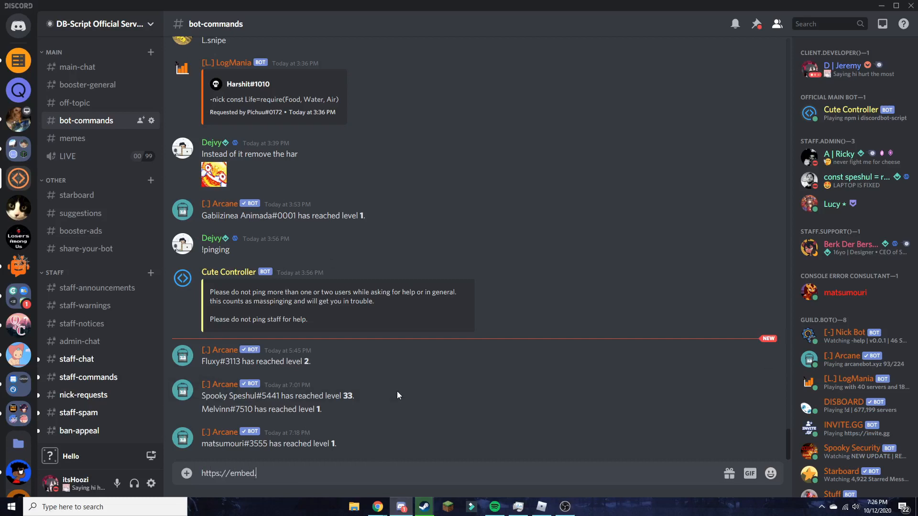
{"action": "type", "text": "rauf.wt"}
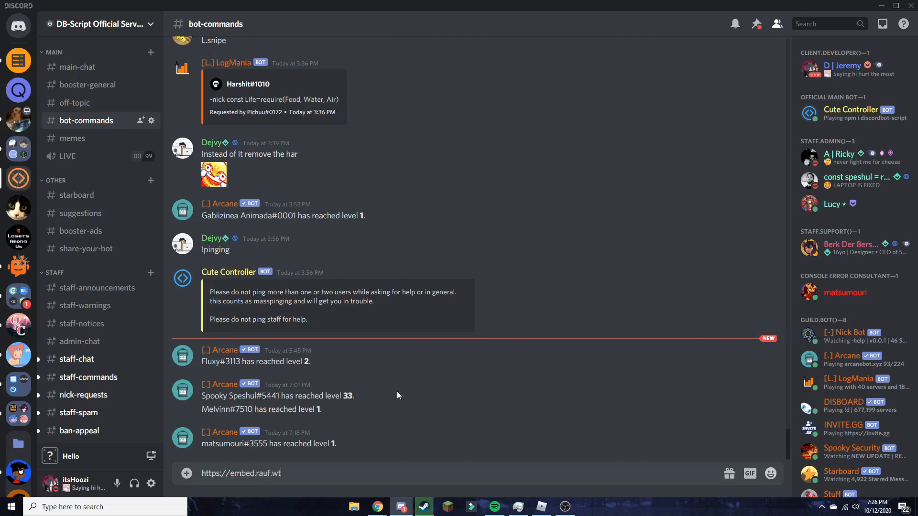
{"action": "type", "text": "f"}
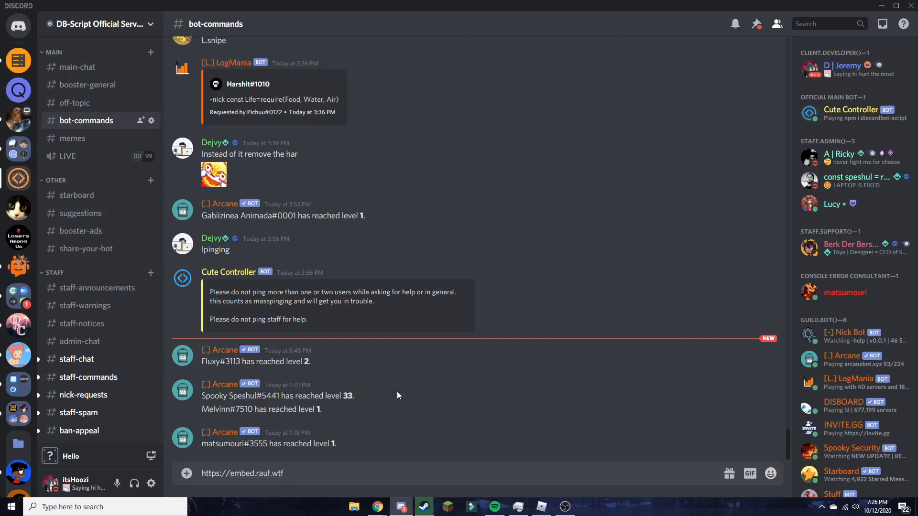
{"action": "type", "text": "/"}
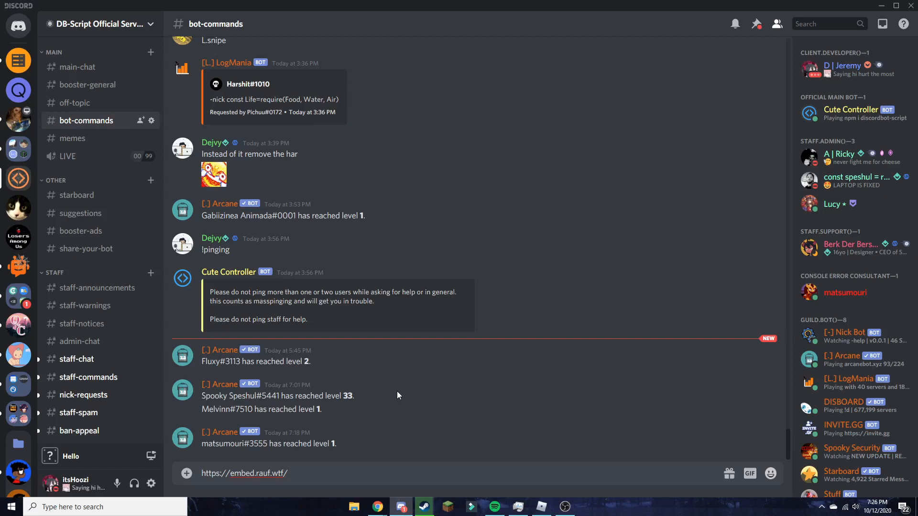
{"action": "type", "text": "RaufCord?"}
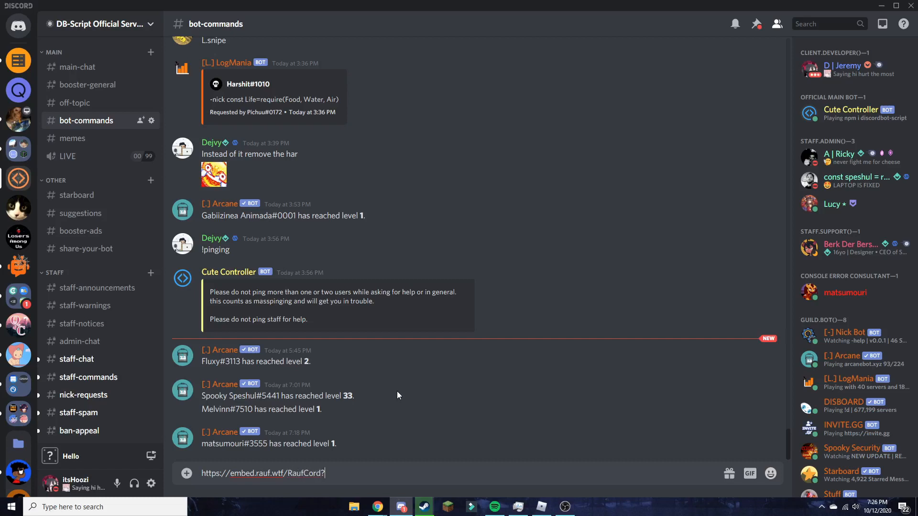
{"action": "type", "text": "author"}
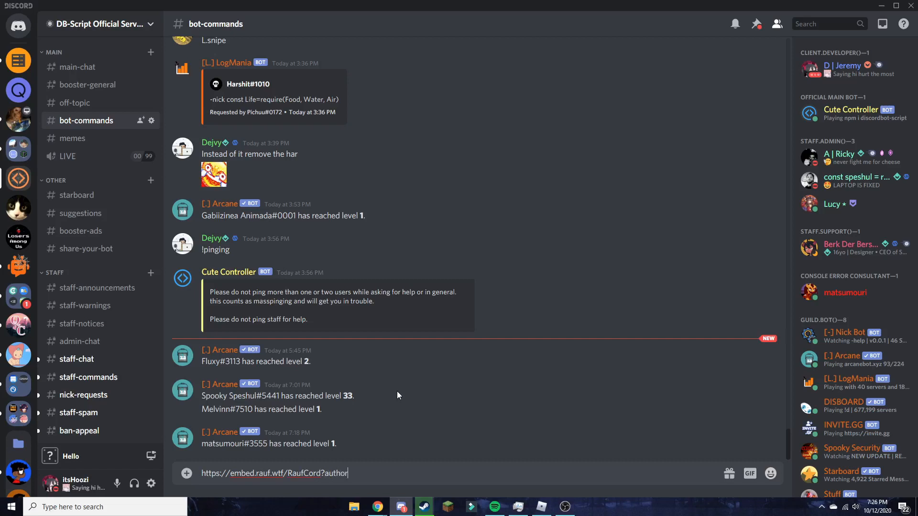
{"action": "type", "text": "="}
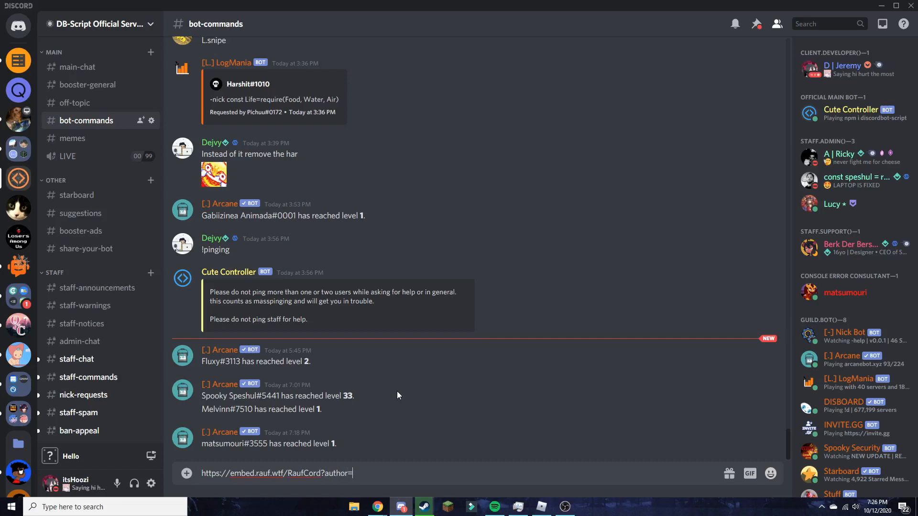
{"action": "type", "text": "something"}
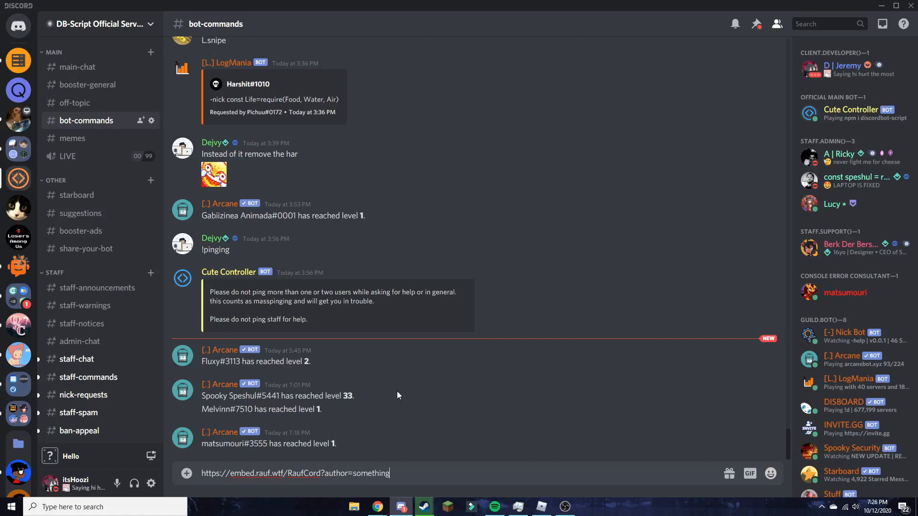
- Add a &color parameter and pick a light blue shade in Google's colour picker
{"action": "type", "text": "&color"}
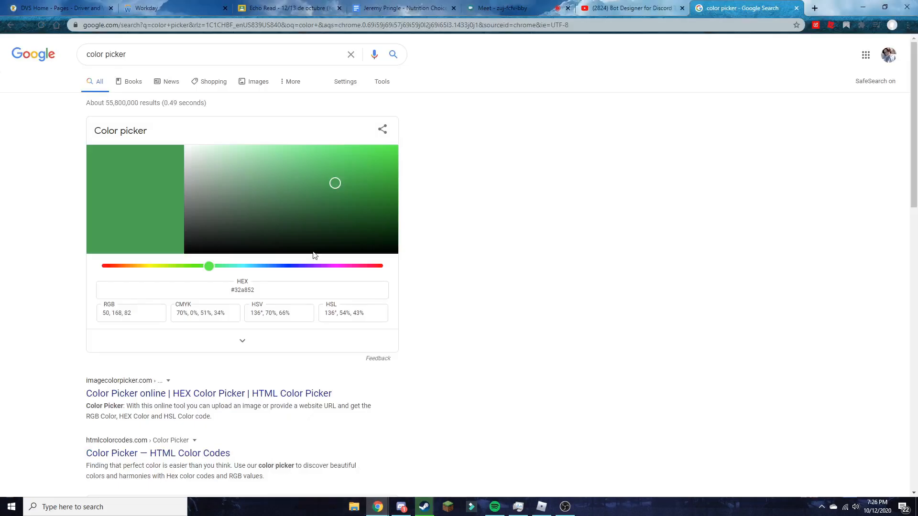
{"action": "left_click_drag", "start_coordinate": [209, 266], "coordinate": [276, 266]}
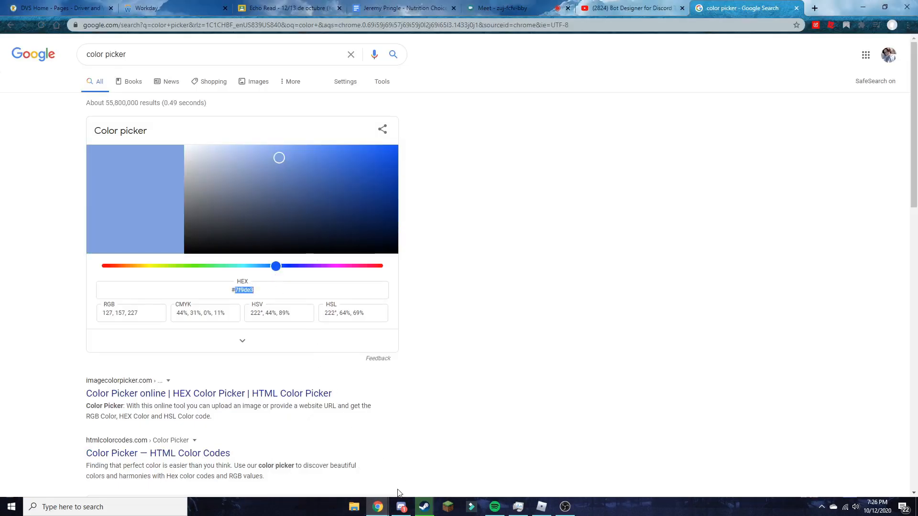
{"action": "left_click", "coordinate": [400, 506]}
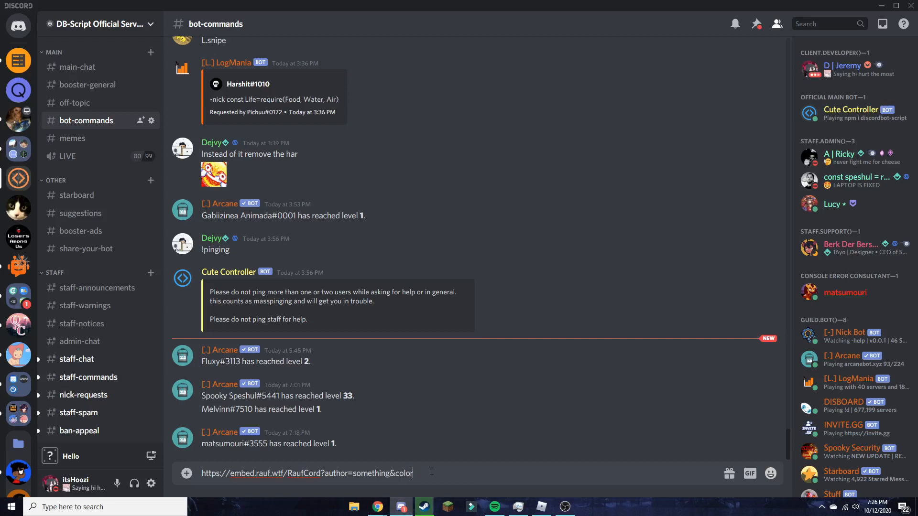
- Finish the link with color=7f9de3, send it, and send the same link again
{"action": "type", "text": "7f9de3"}
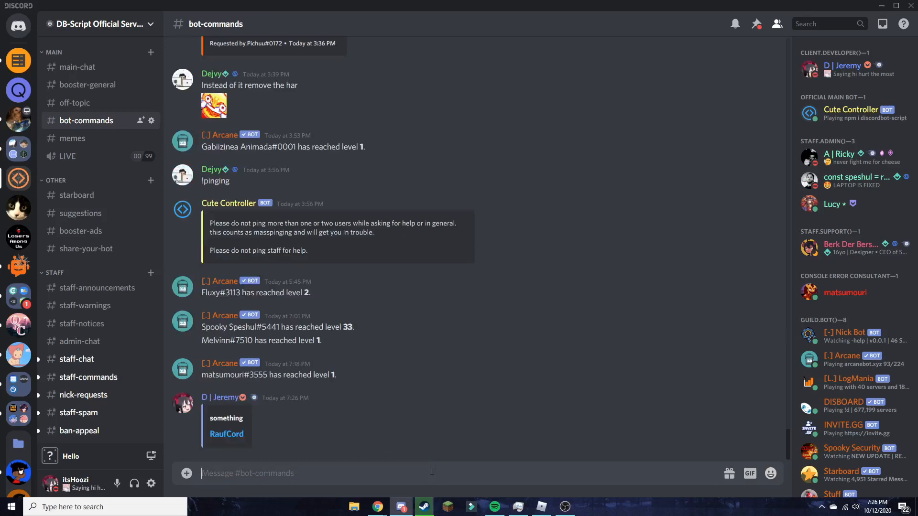
{"action": "type", "text": "https://embed.rauf.wtf/RaufCord?author=something&color=7f9de3"}
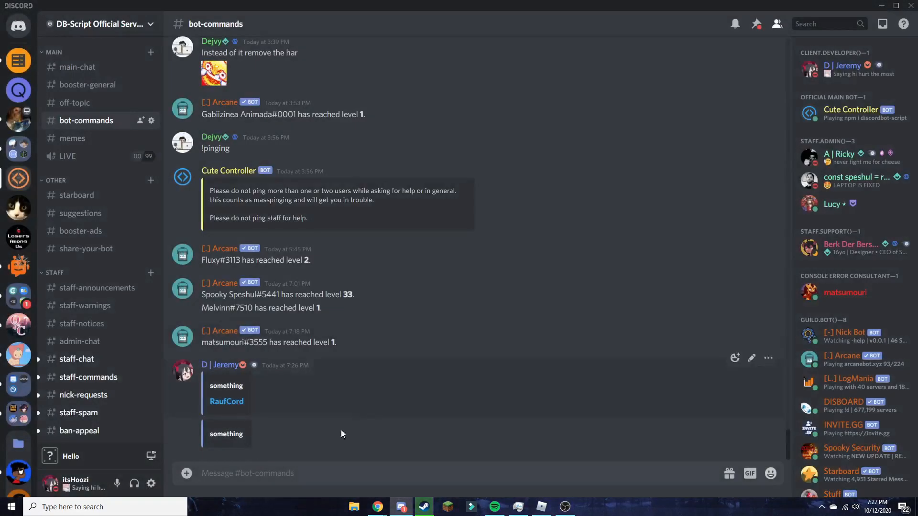
- Retype the author=something&color=7f9de3 link and begin appending an &image= parameter
{"action": "type", "text": "https://embed.rauf.wtf/RaufCord?author=something&color=7f9de3"}
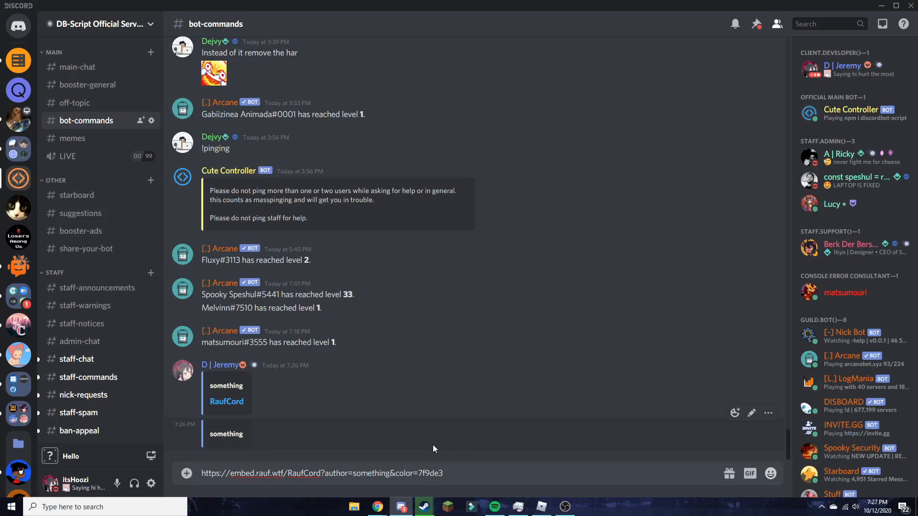
{"action": "type", "text": "&"}
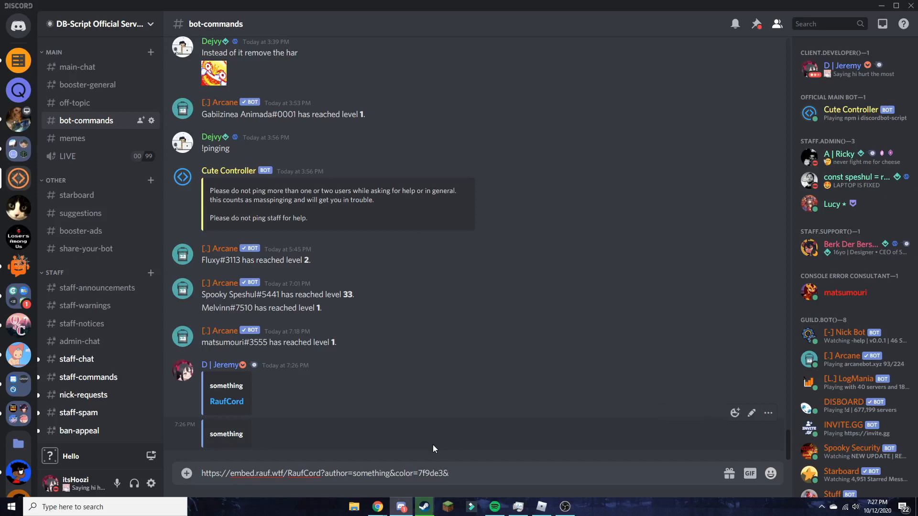
{"action": "type", "text": "&image="}
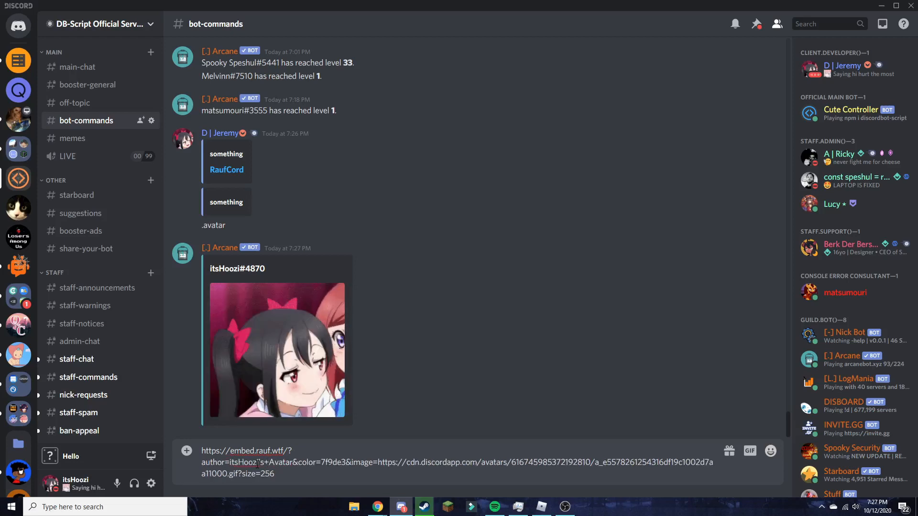
- Send the itsHoozi's Avatar image embed link in #bot-commands
{"action": "key", "text": "enter"}
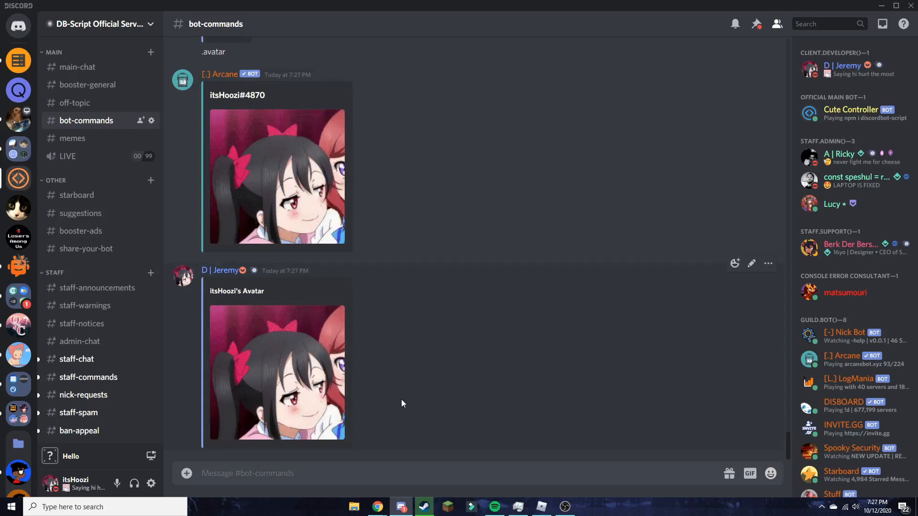
- Paste the itsHoozi's Avatar embed link again, then open #off-topic-announcements on DB-Script
{"action": "type", "text": "https://embed.rauf.wtf/?author=itsHoozi's+Avatar&color=7f9de3&image=https://cdn.discordapp.com/avatars/616745985372192810/a_e5578261254316df19c1002d7aa11000.gif?size=256"}
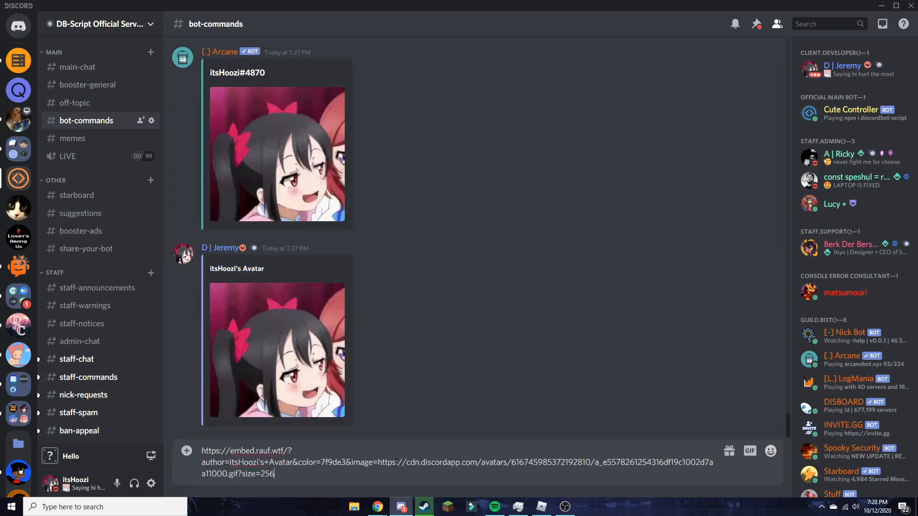
{"action": "key", "text": "ctrl+a"}
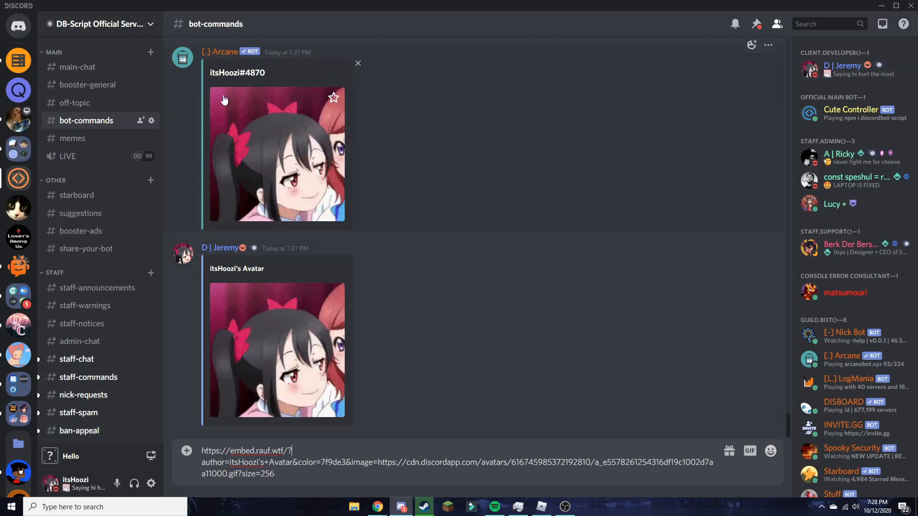
{"action": "left_click", "coordinate": [96, 24]}
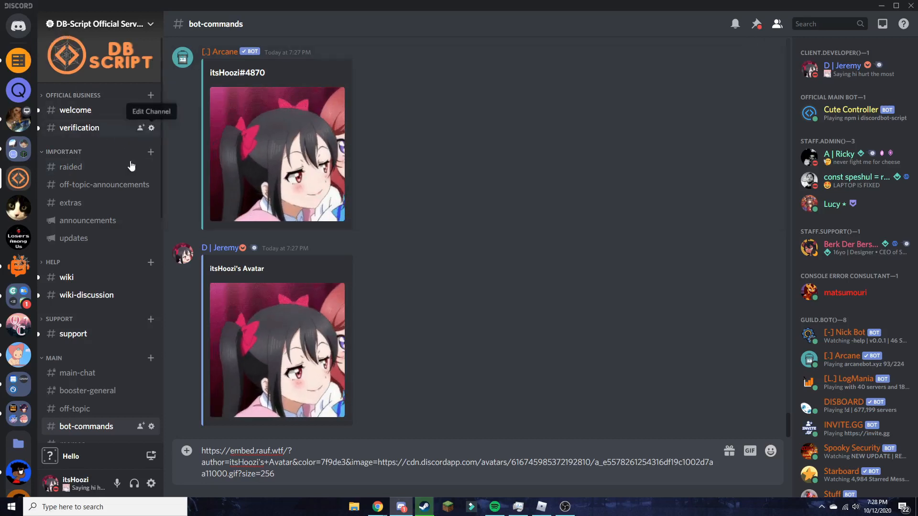
{"action": "left_click", "coordinate": [107, 184]}
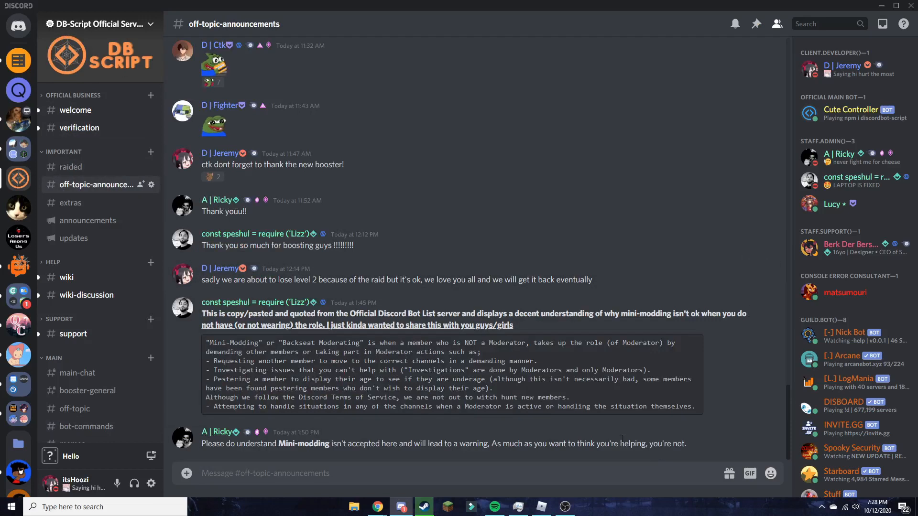